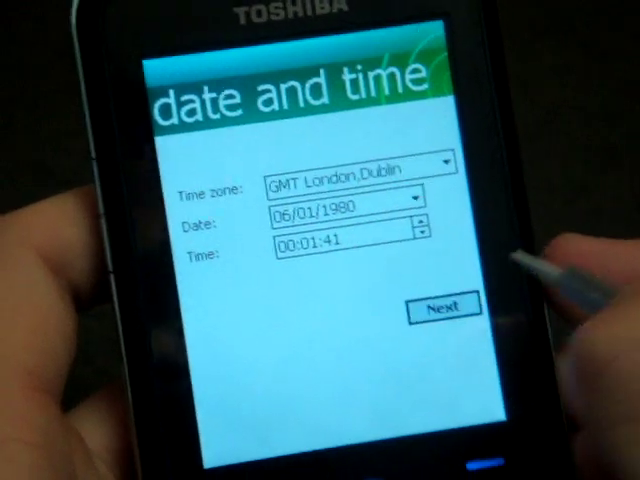
Keep the GMT London, Dublin time zone with current date and time and proceed.
{"action": "left_click", "coordinate": [442, 305]}
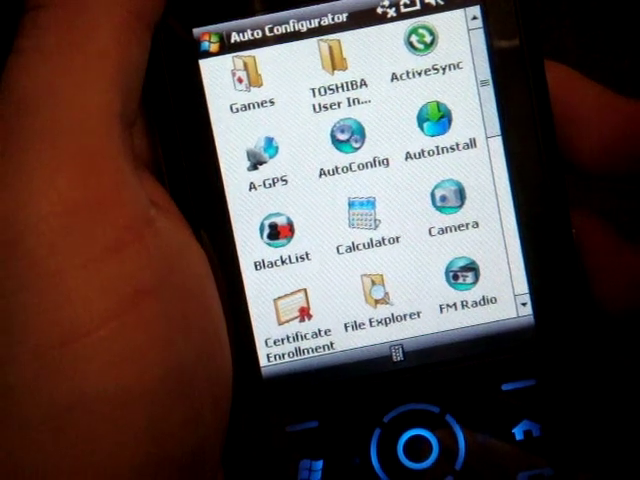
Launch AutoConfig and pick the mobile operator for the America data connection.
{"action": "left_click", "coordinate": [348, 143]}
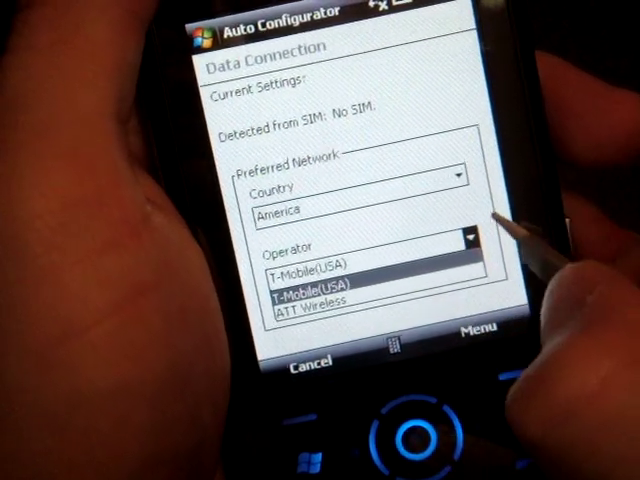
{"action": "left_click", "coordinate": [310, 280]}
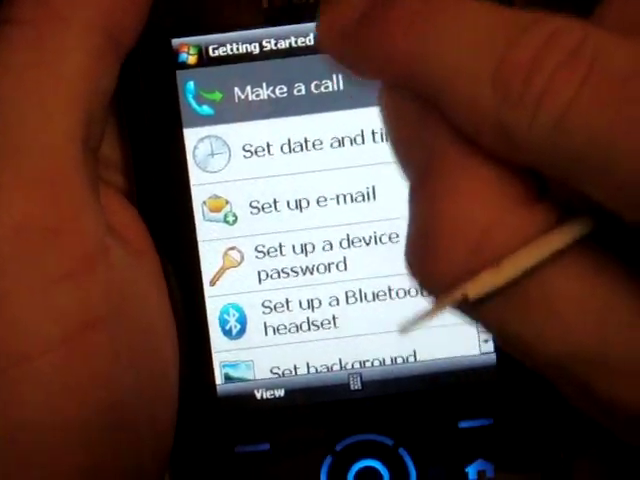
Open the 'Make a call' entry to view its three-step calling instructions.
{"action": "left_click", "coordinate": [290, 88]}
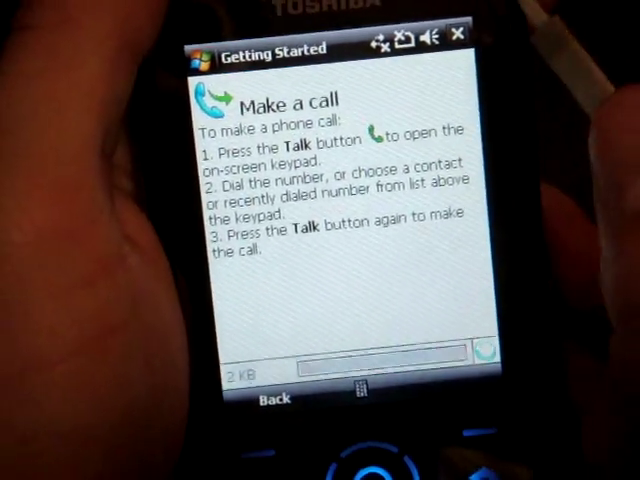